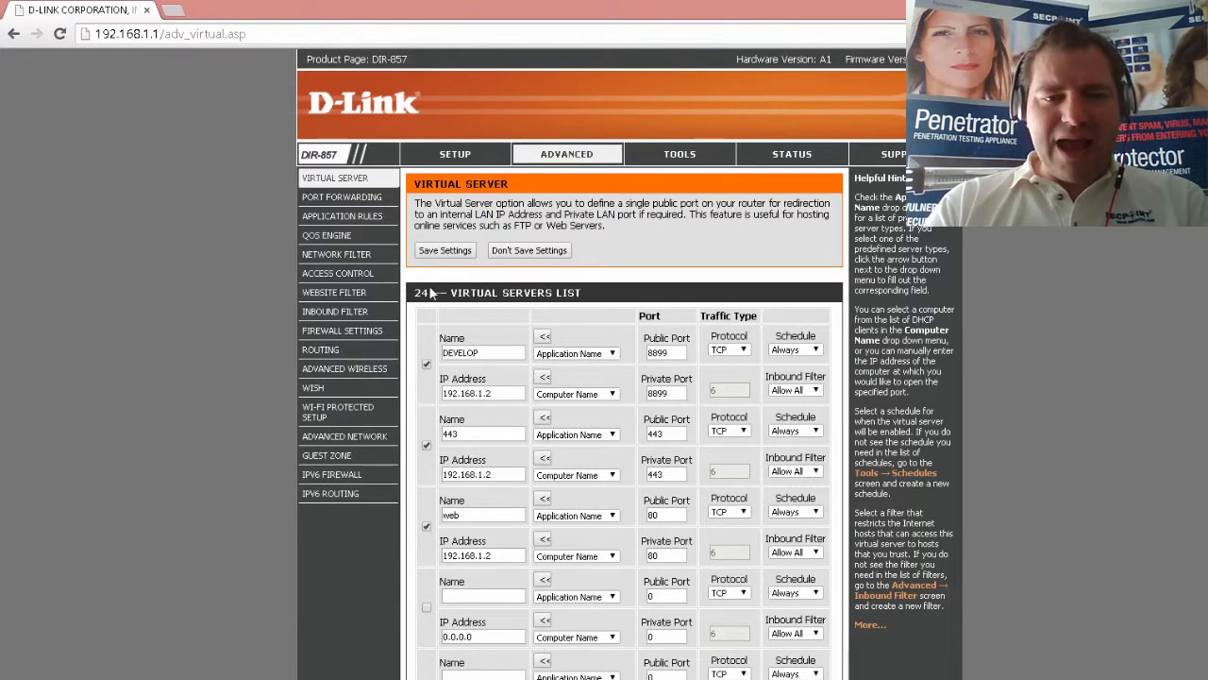
# Step: Open Firewall Settings from the Advanced sidebar
pyautogui.click(342, 331)
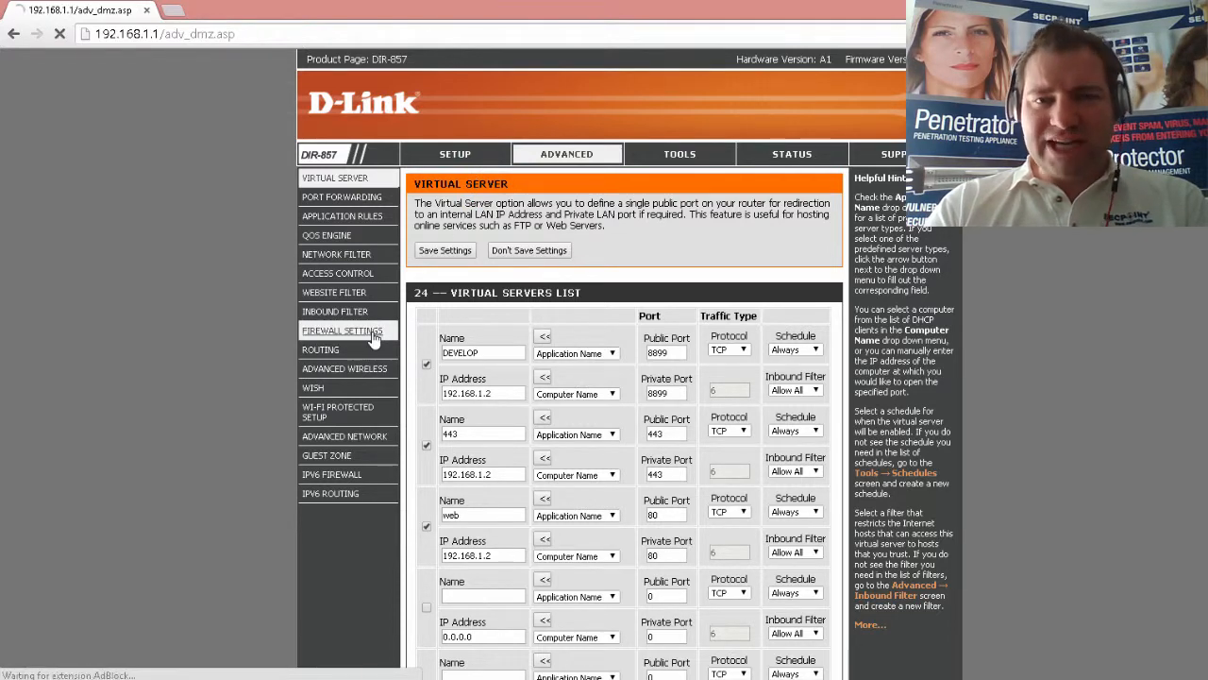
pyautogui.click(342, 330)
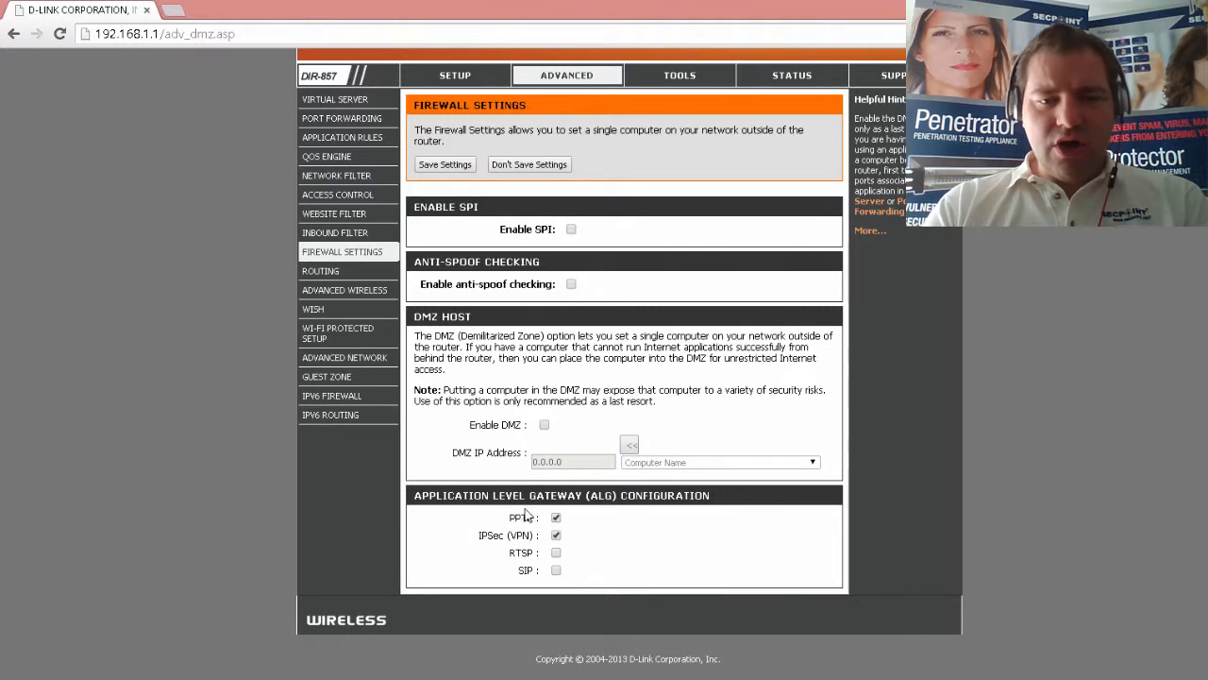
# Step: Toggle the PPTP ALG checkbox off and back on, leaving PPTP enabled
pyautogui.click(556, 517)
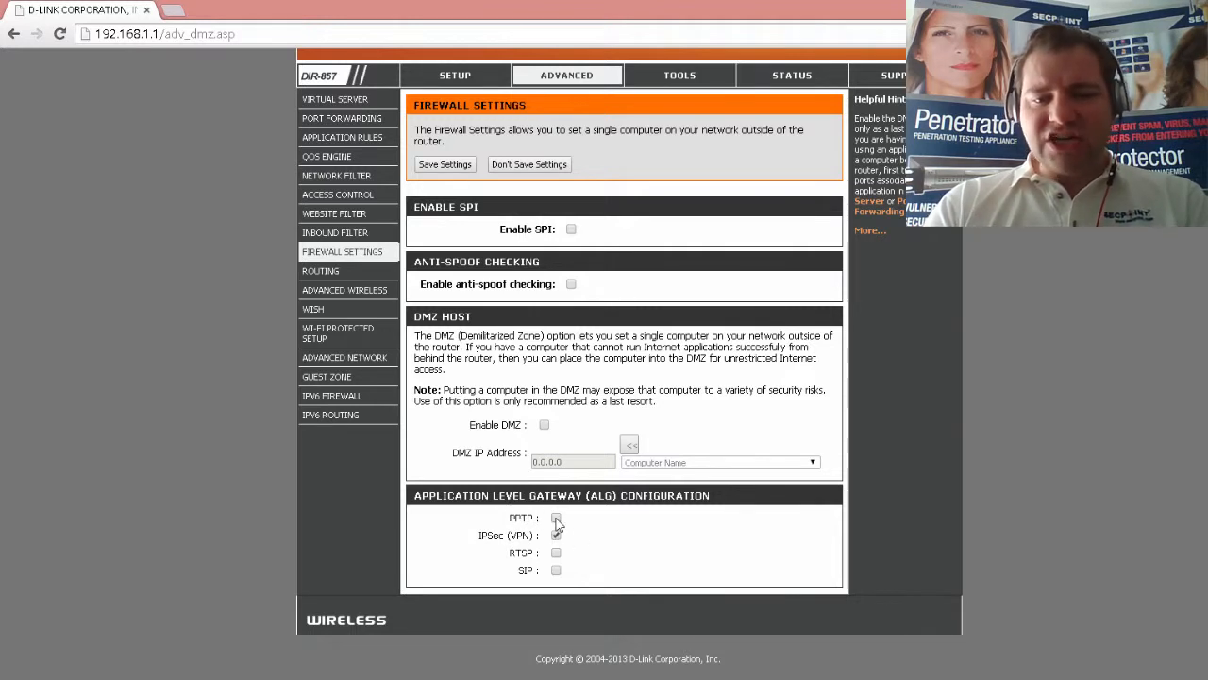
pyautogui.click(556, 536)
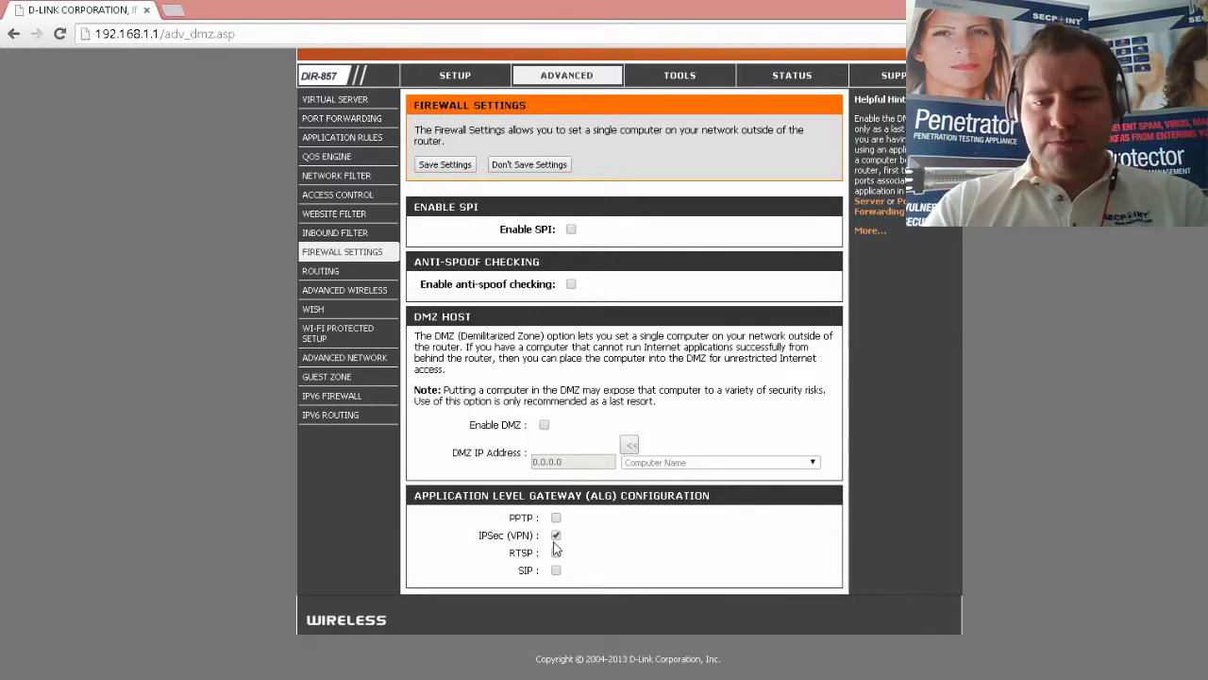
pyautogui.click(556, 517)
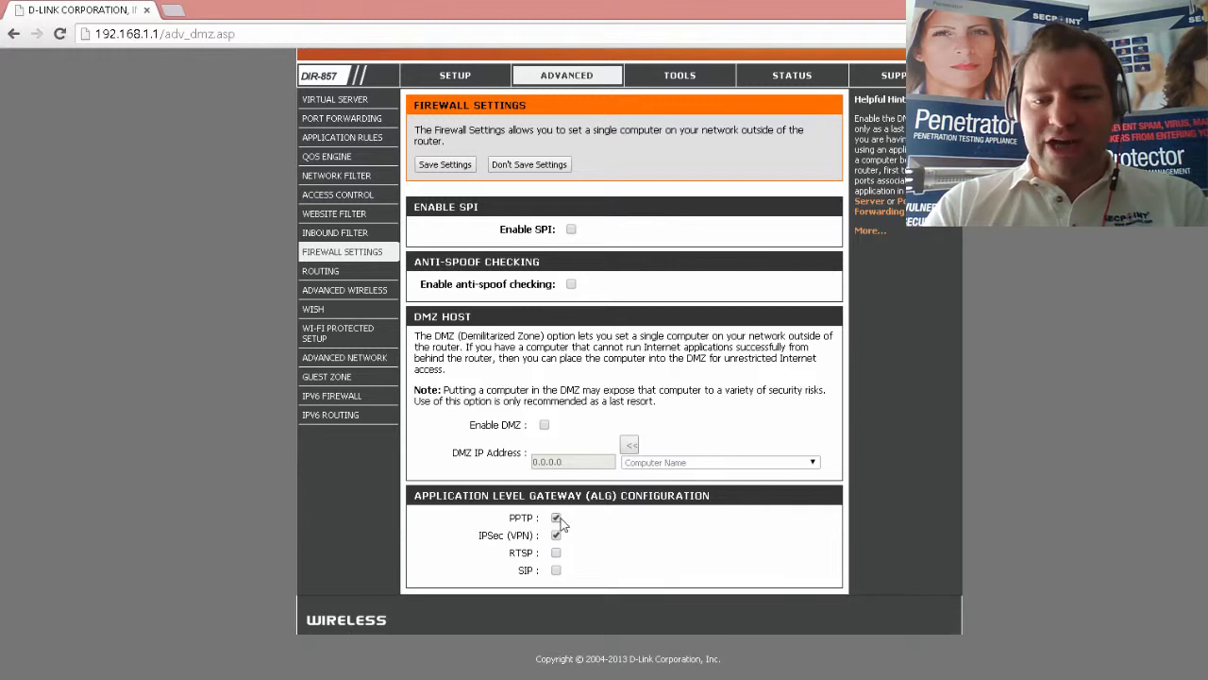